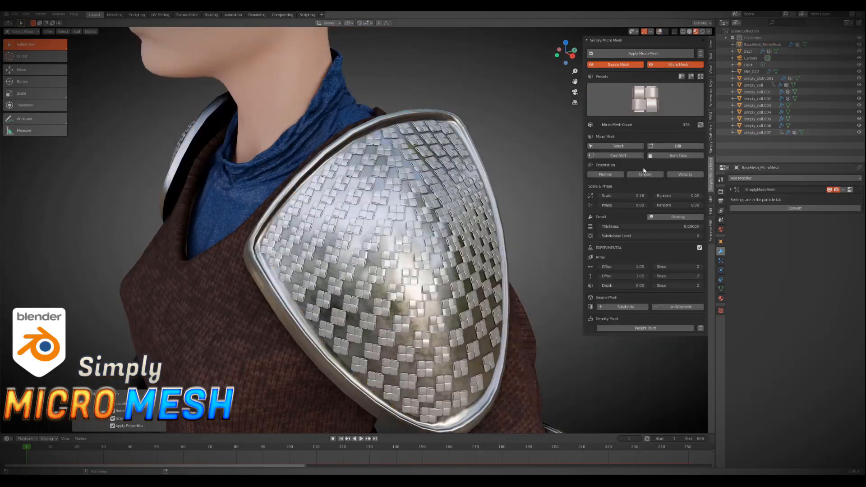
- Apply micro-mesh patterns to the shoulder armour, then a crossed lattice to the dome
{"action": "left_click", "coordinate": [623, 307]}
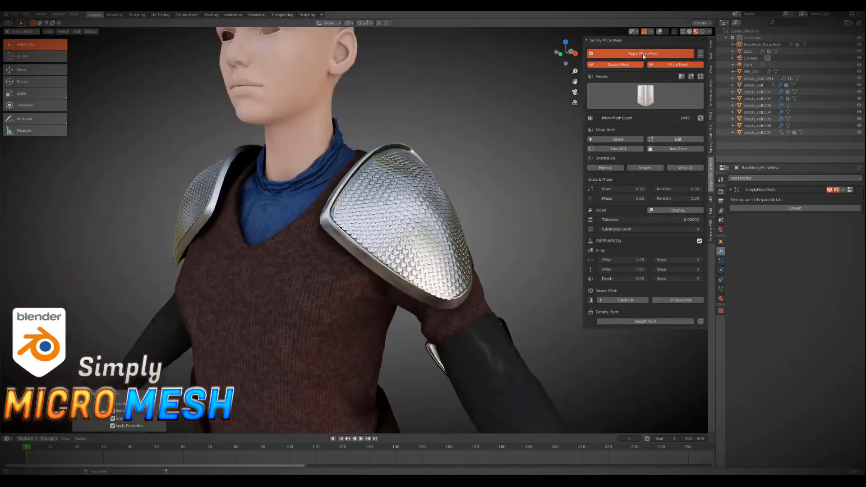
{"action": "left_click", "coordinate": [641, 54]}
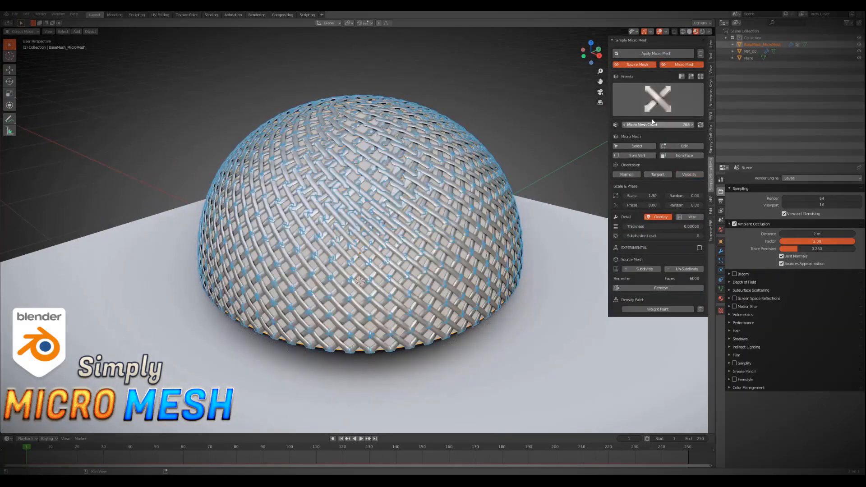
- Switch the dome through bar, woven, ring and chainmail micro-mesh presets
{"action": "left_click", "coordinate": [657, 99]}
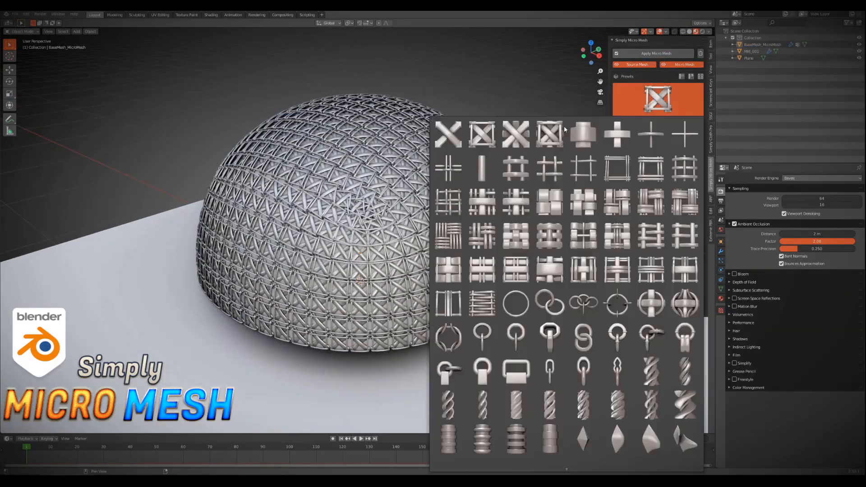
{"action": "left_click", "coordinate": [582, 134]}
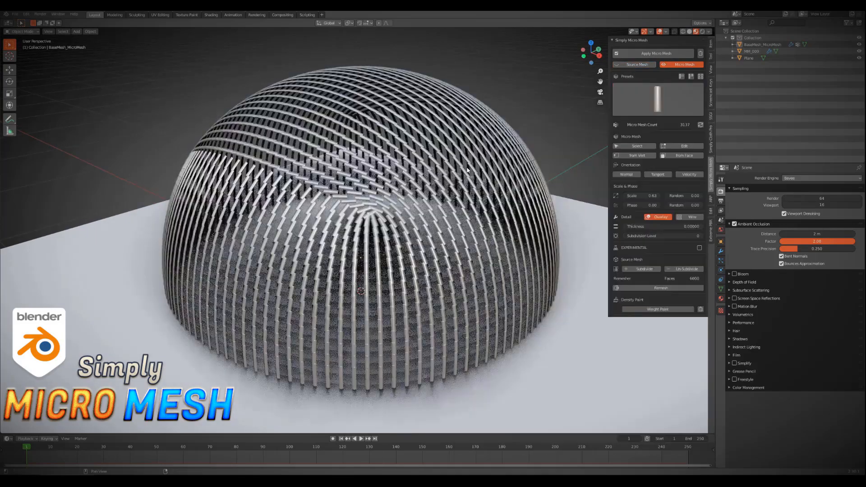
{"action": "left_click", "coordinate": [657, 99]}
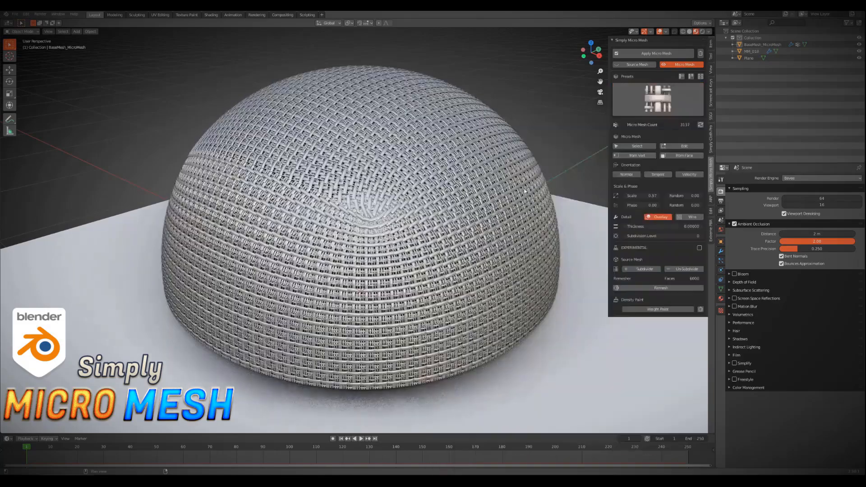
{"action": "left_click", "coordinate": [657, 99]}
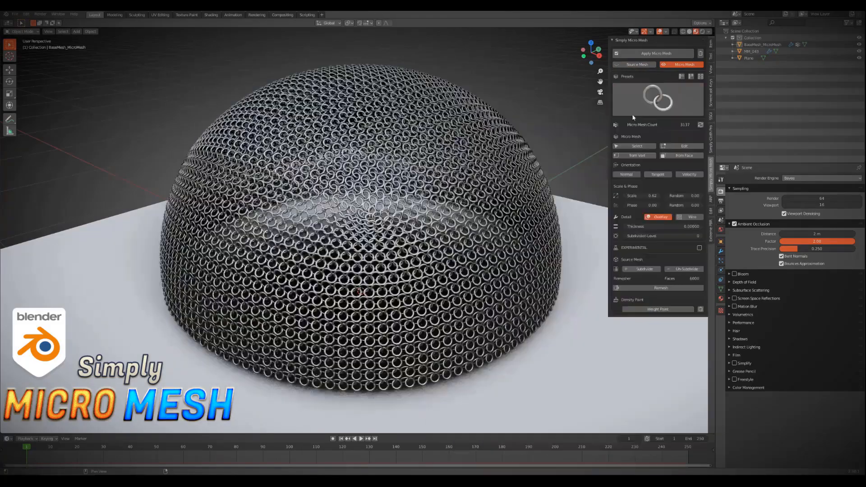
{"action": "left_click", "coordinate": [657, 99]}
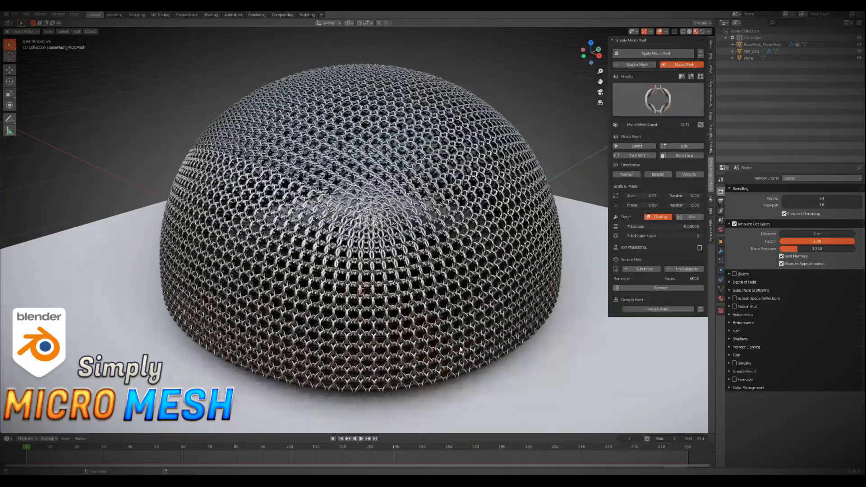
- Give the dome chain link and then twisted rope strand presets
{"action": "left_click", "coordinate": [657, 99]}
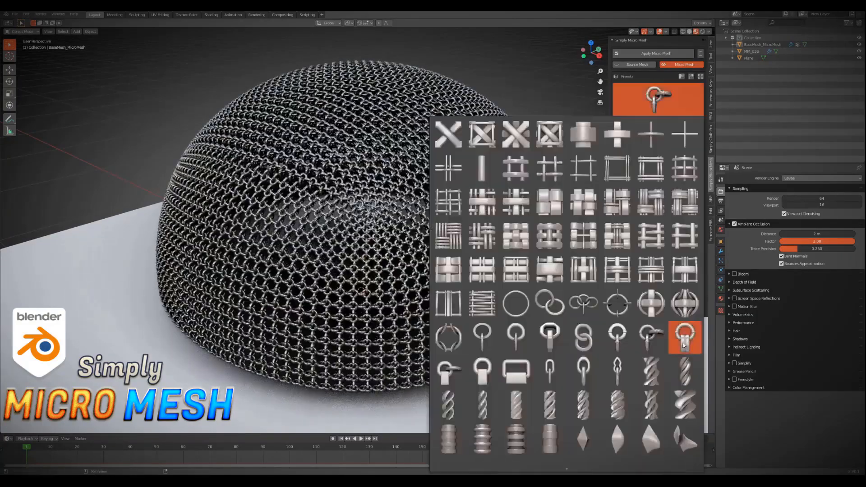
{"action": "left_click", "coordinate": [650, 371]}
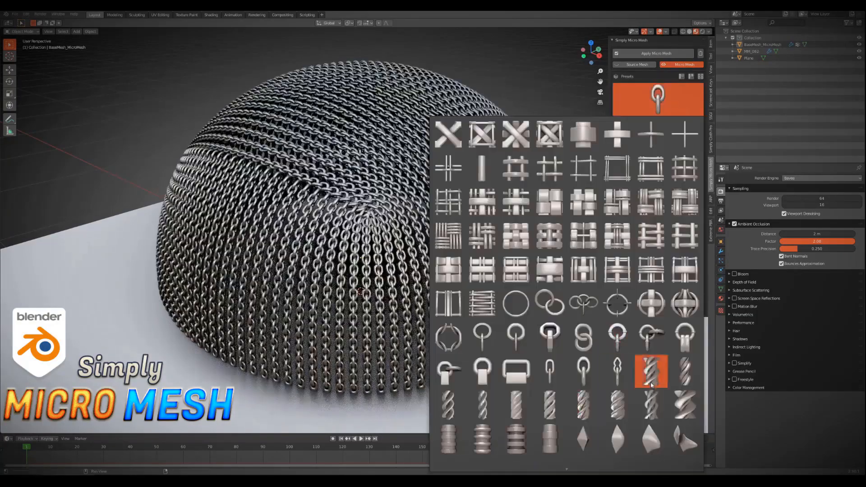
{"action": "left_click", "coordinate": [650, 371]}
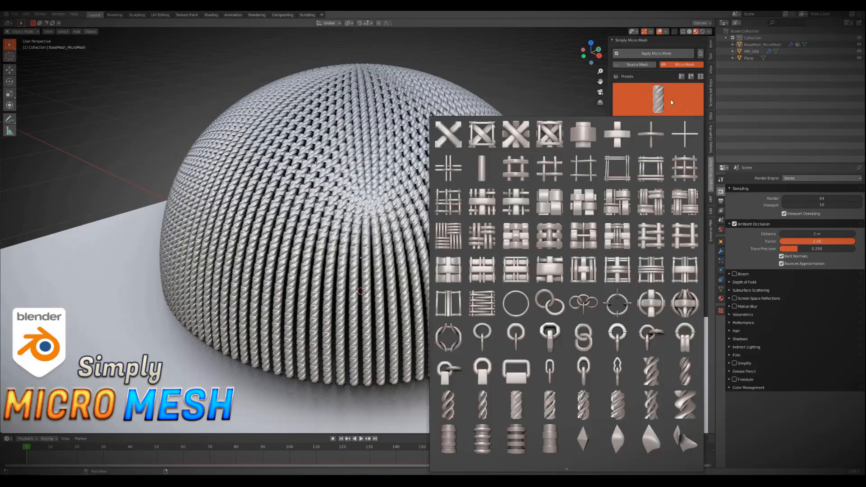
{"action": "left_click", "coordinate": [582, 437]}
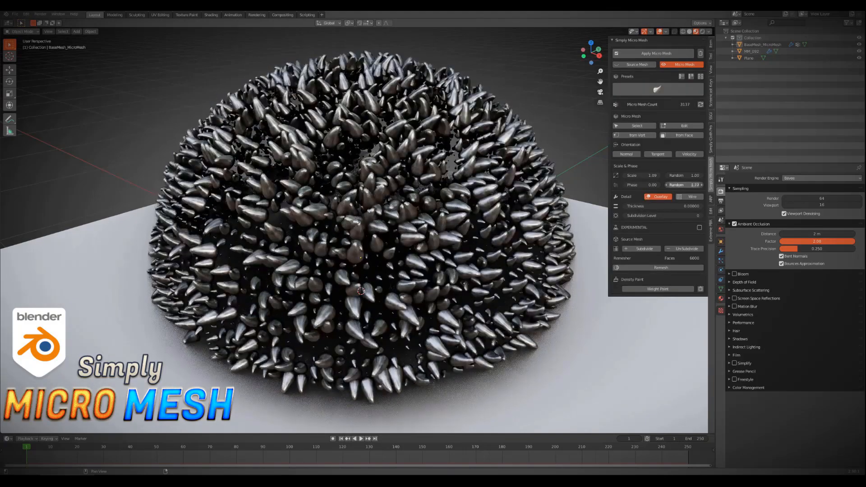
- Try overlapping scales and chevron presets on the dome, then give Suzanne a cross pattern
{"action": "left_click", "coordinate": [657, 89]}
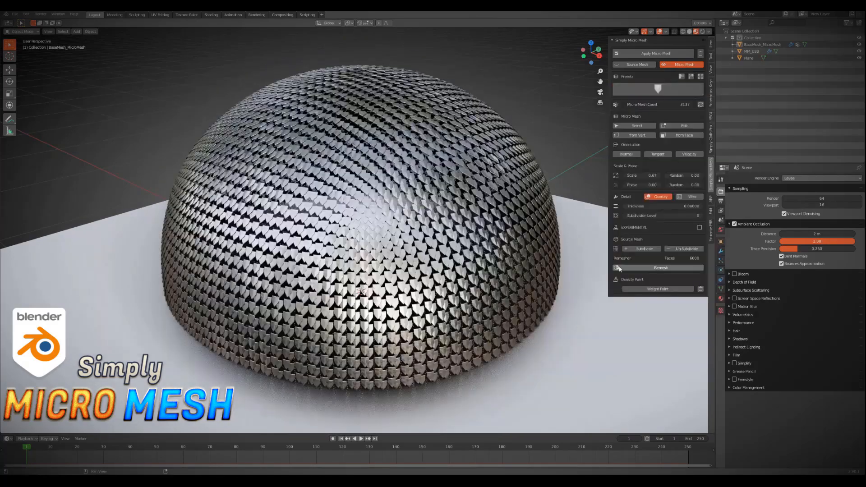
{"action": "left_click", "coordinate": [657, 89]}
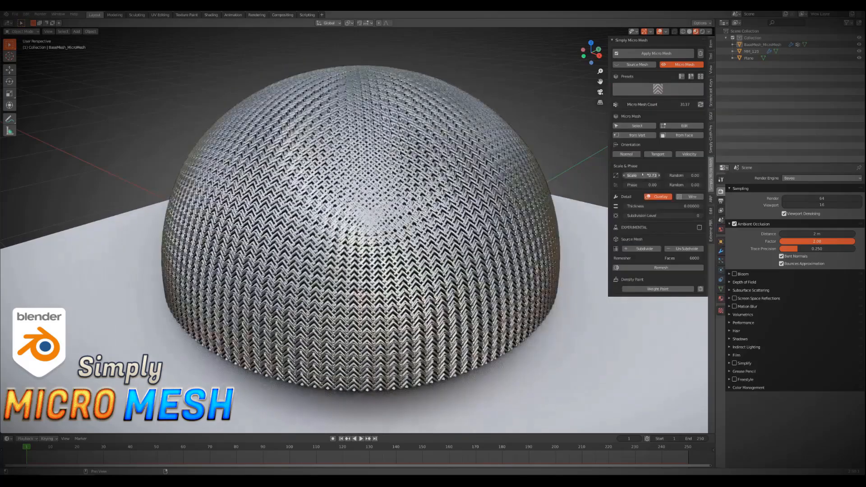
{"action": "left_click", "coordinate": [657, 89]}
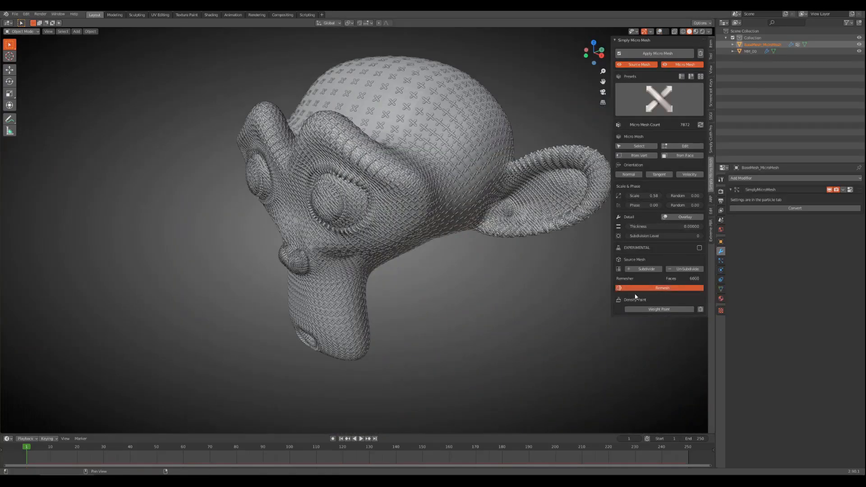
- Pick the square grid preset from the Presets gallery for the falling cloth sheet
{"action": "left_click", "coordinate": [662, 288]}
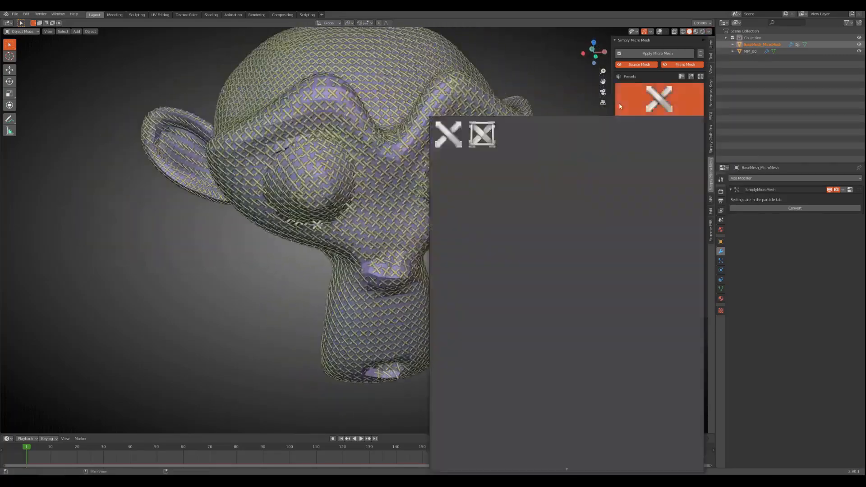
{"action": "left_click", "coordinate": [650, 168]}
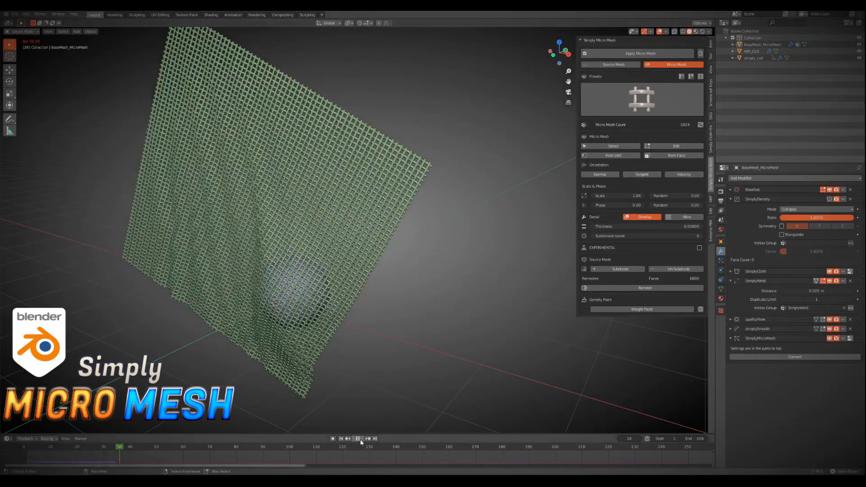
- Replay the cloth simulation from frame one and switch the cloth to a different preset
{"action": "left_click", "coordinate": [341, 438]}
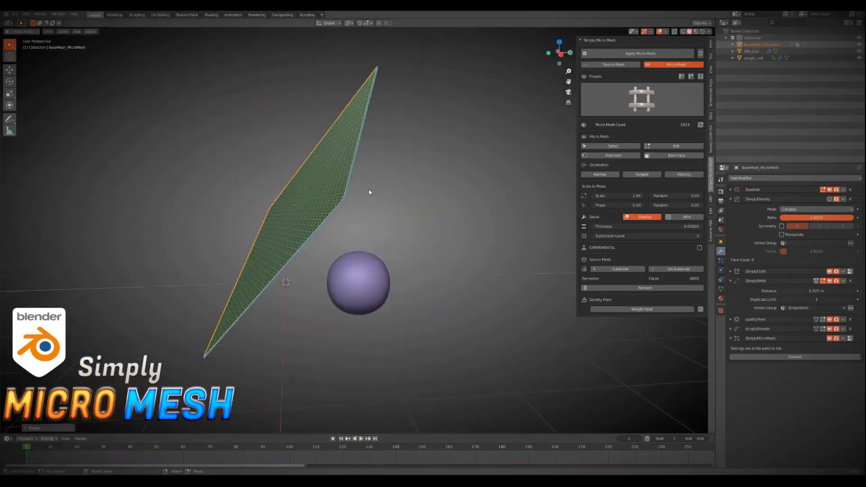
{"action": "left_click", "coordinate": [354, 438]}
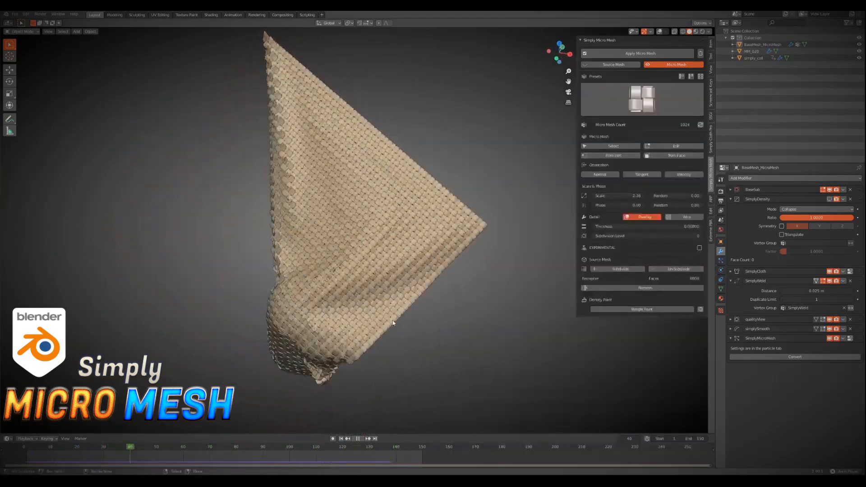
{"action": "left_click", "coordinate": [360, 438]}
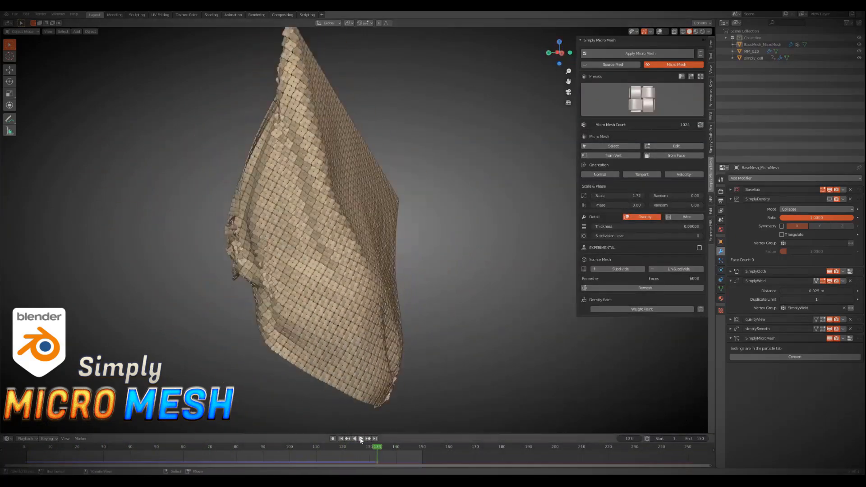
{"action": "left_click", "coordinate": [641, 99]}
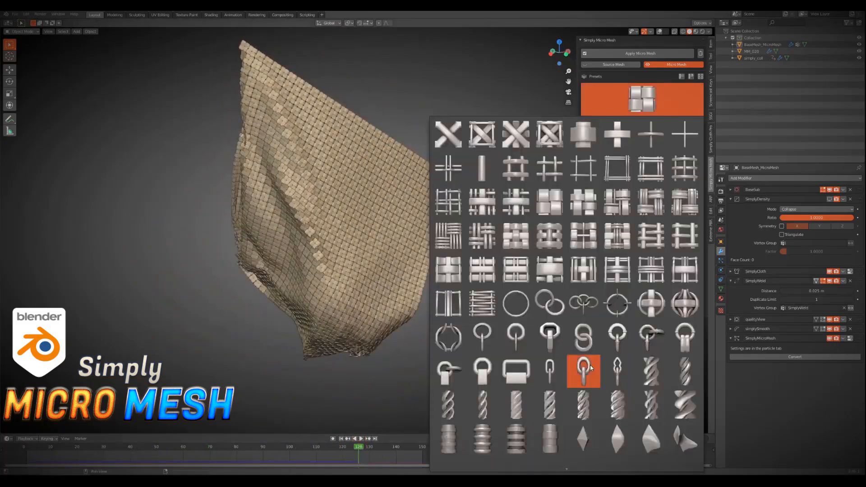
{"action": "left_click", "coordinate": [583, 372]}
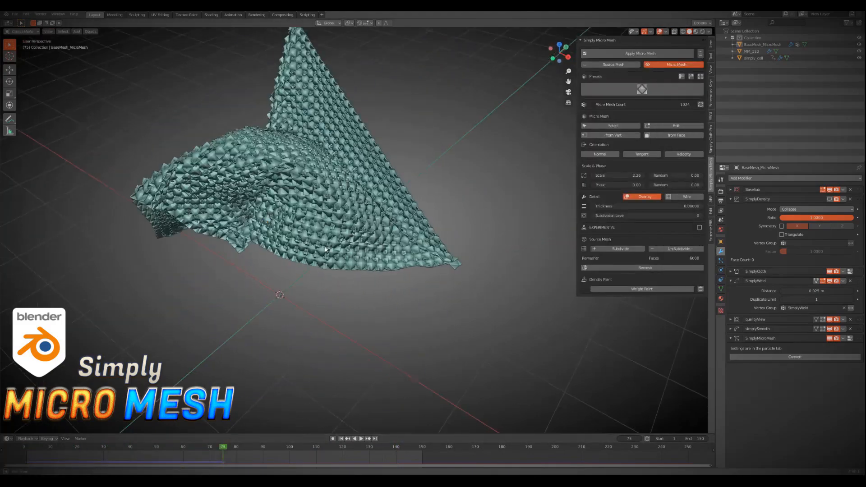
- Switch the cloth to further presets, such as knitted weave and wavy lines, replaying the animation
{"action": "left_click", "coordinate": [642, 89]}
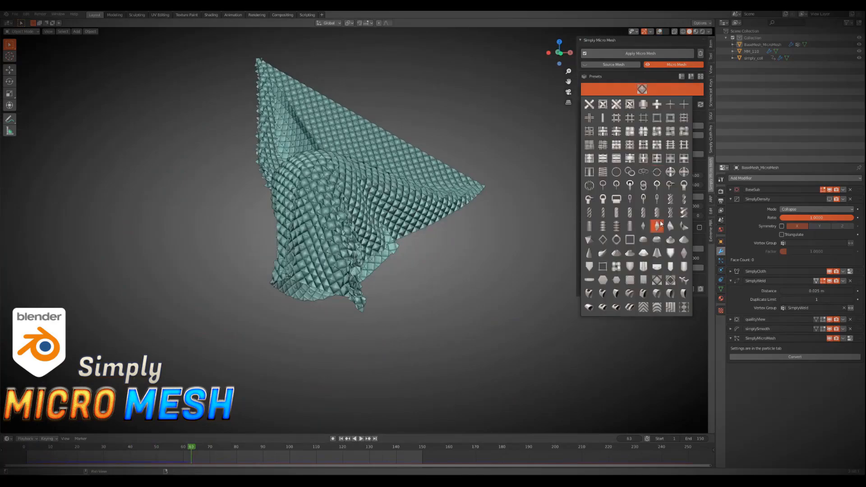
{"action": "left_click", "coordinate": [615, 266]}
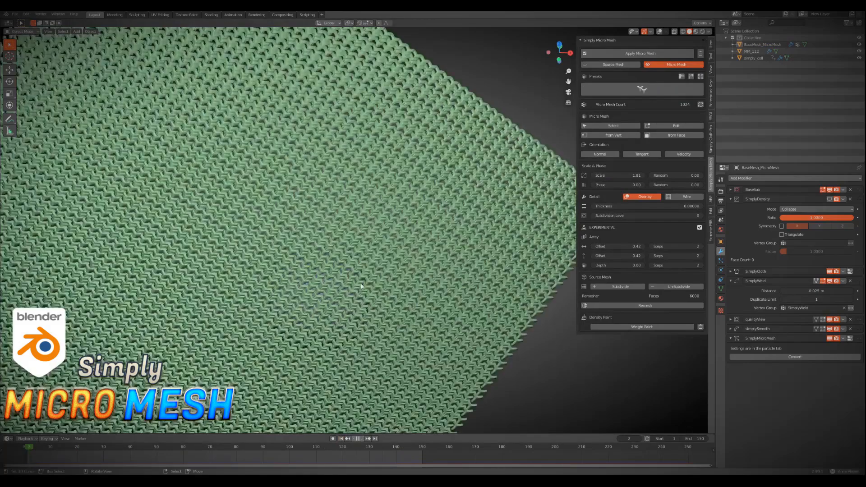
{"action": "left_click", "coordinate": [357, 439]}
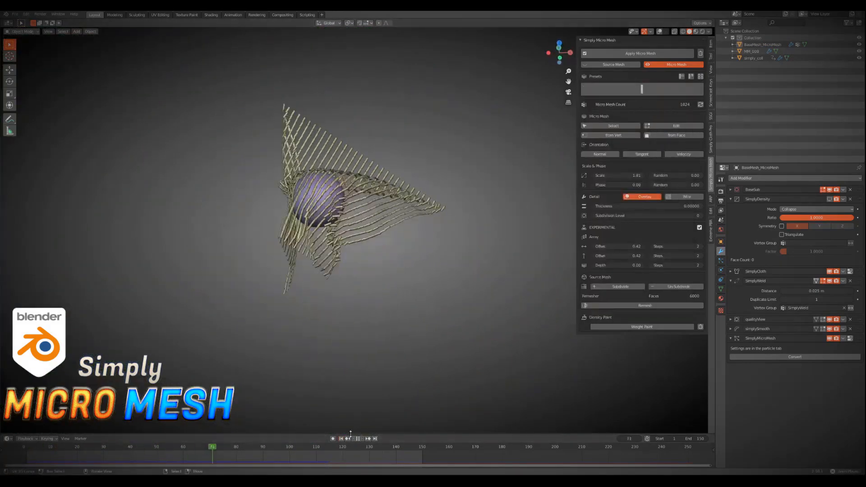
{"action": "left_click", "coordinate": [641, 89]}
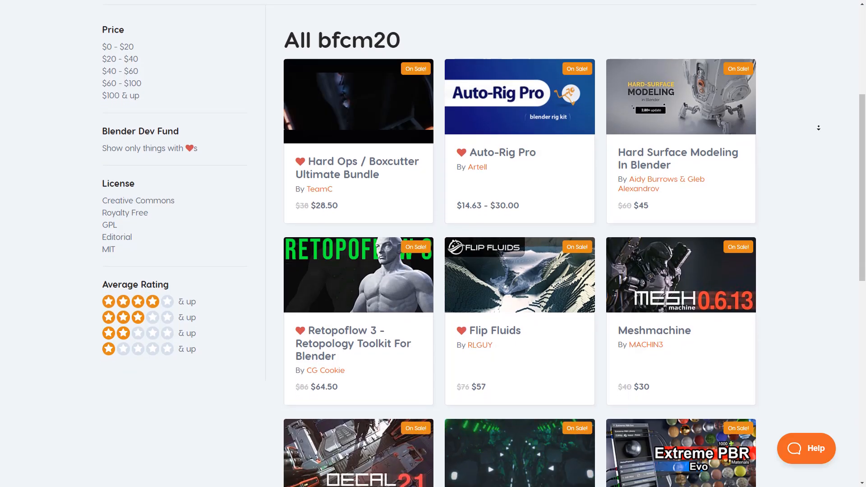
{"action": "scroll", "scroll_direction": "down", "scroll_amount": 3}
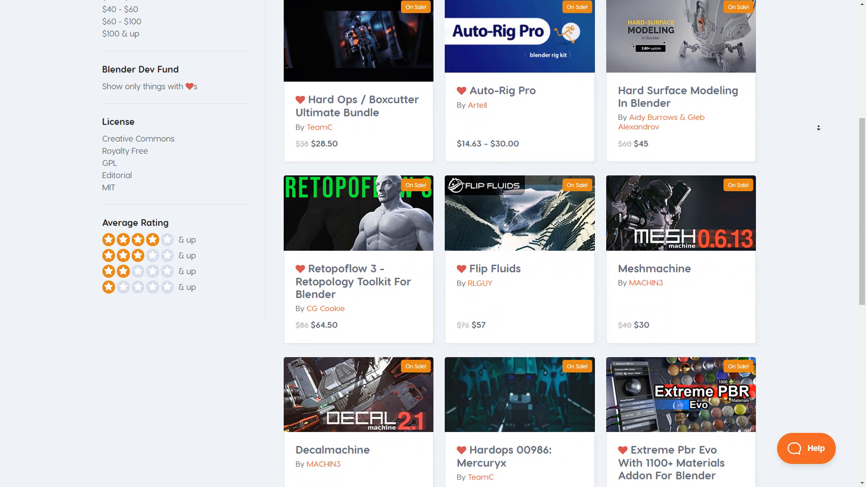
{"action": "scroll", "scroll_direction": "down", "scroll_amount": 3}
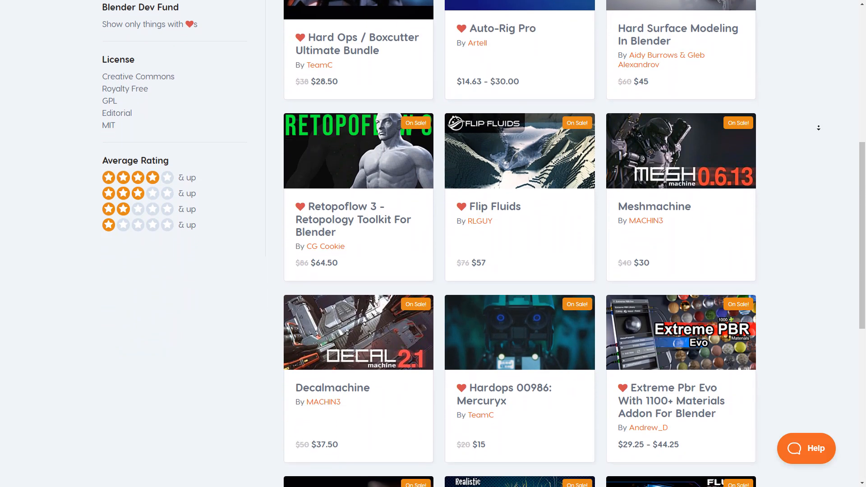
{"action": "scroll", "scroll_direction": "down", "scroll_amount": 3}
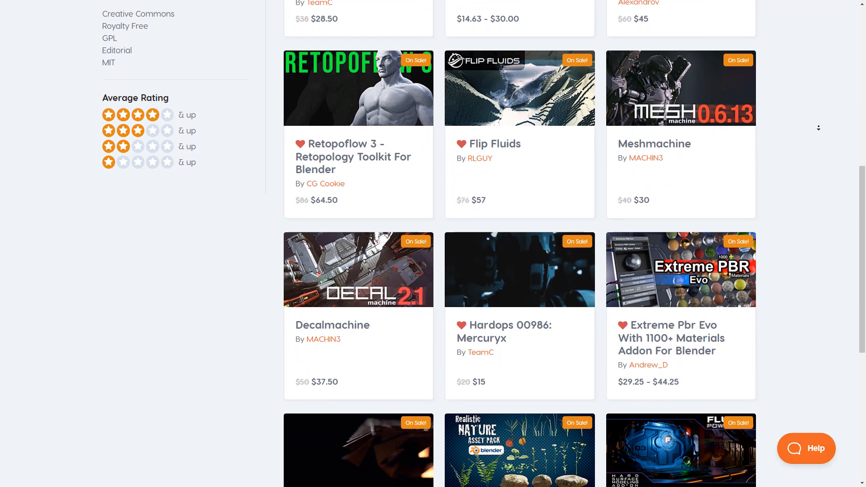
{"action": "scroll", "scroll_direction": "down", "scroll_amount": 3}
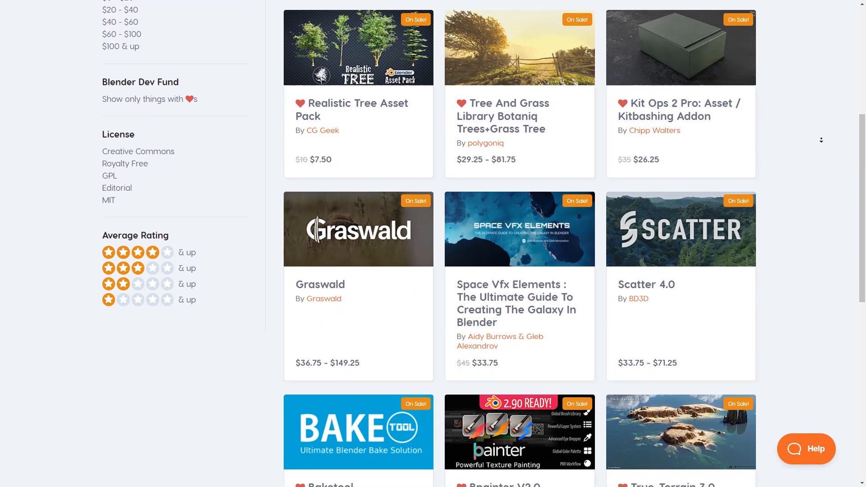
{"action": "scroll", "scroll_direction": "down", "scroll_amount": 3}
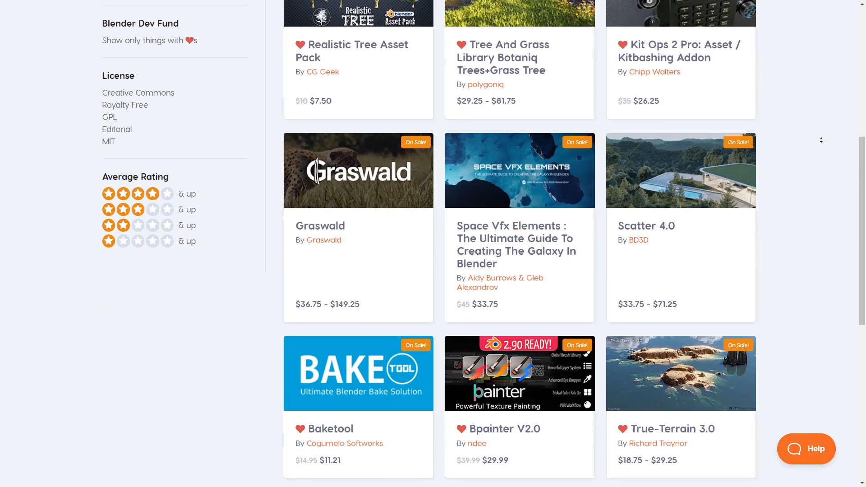
{"action": "scroll", "scroll_direction": "down", "scroll_amount": 3}
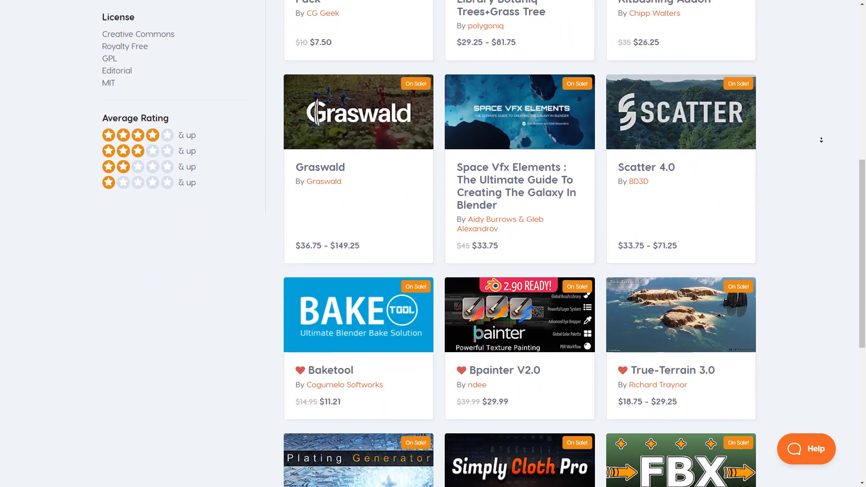
{"action": "scroll", "scroll_direction": "down", "scroll_amount": 3}
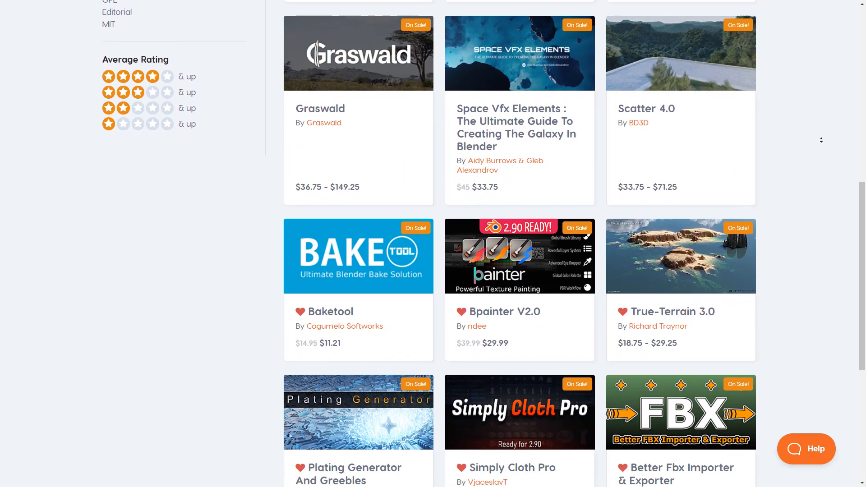
{"action": "scroll", "scroll_direction": "up", "scroll_amount": 3}
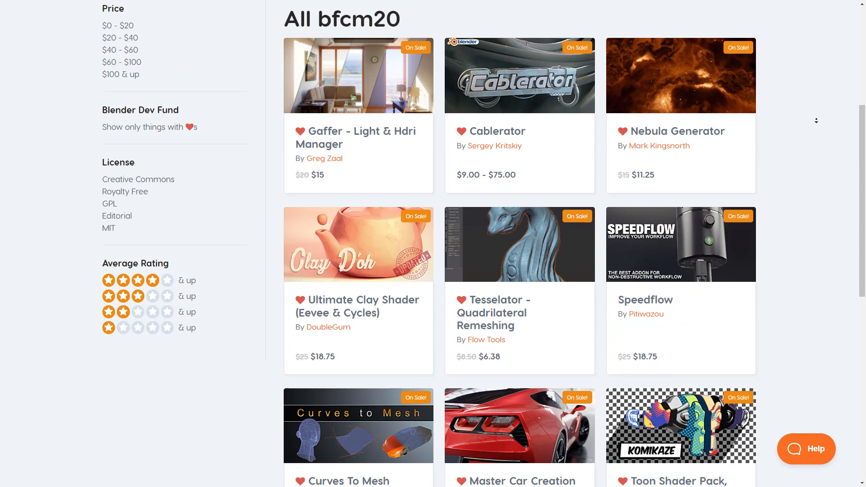
{"action": "scroll", "scroll_direction": "down", "scroll_amount": 3}
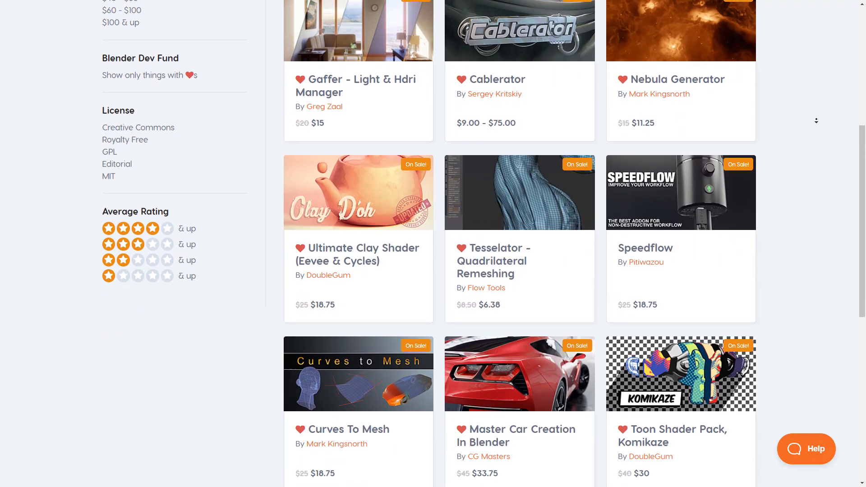
{"action": "scroll", "scroll_direction": "down", "scroll_amount": 3}
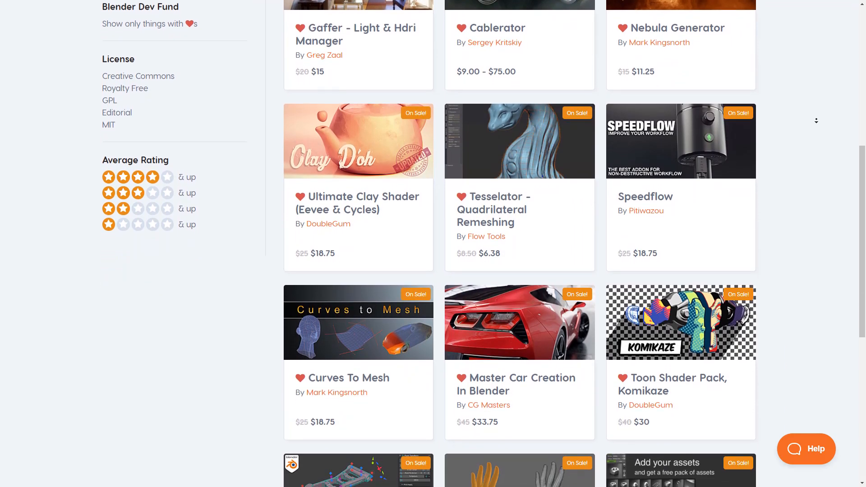